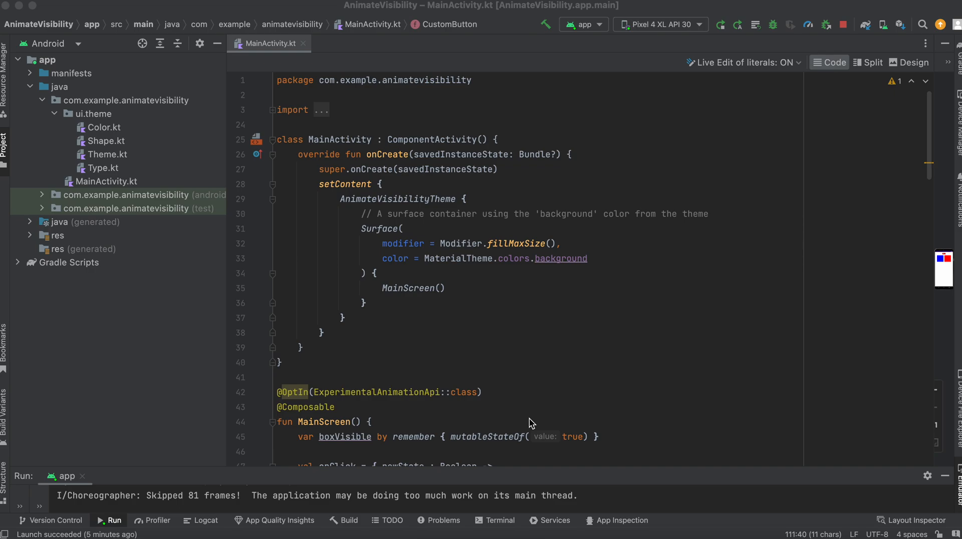
pyautogui.moveTo(384, 152)
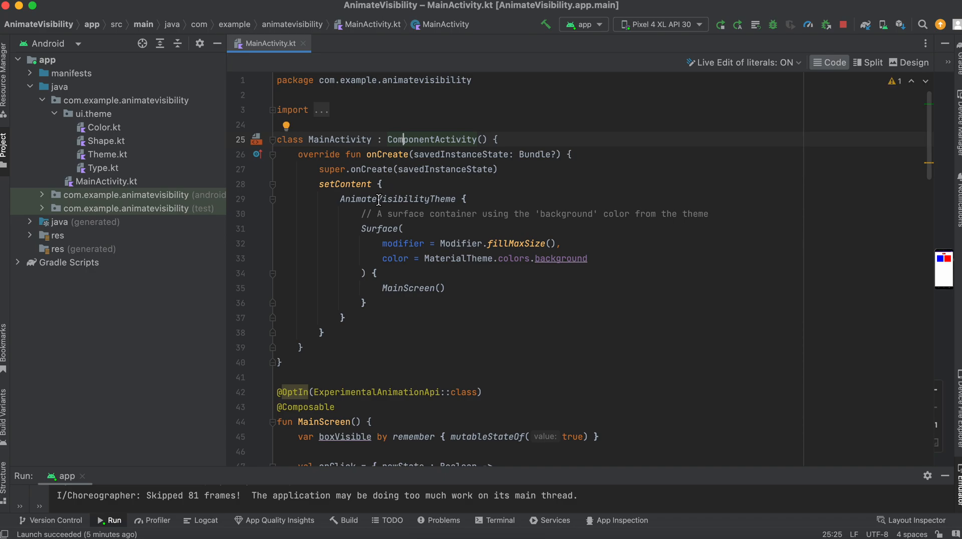
# Highlight the MainScreen call in setContent and the MainScreen function declaration.
pyautogui.doubleClick(397, 199)
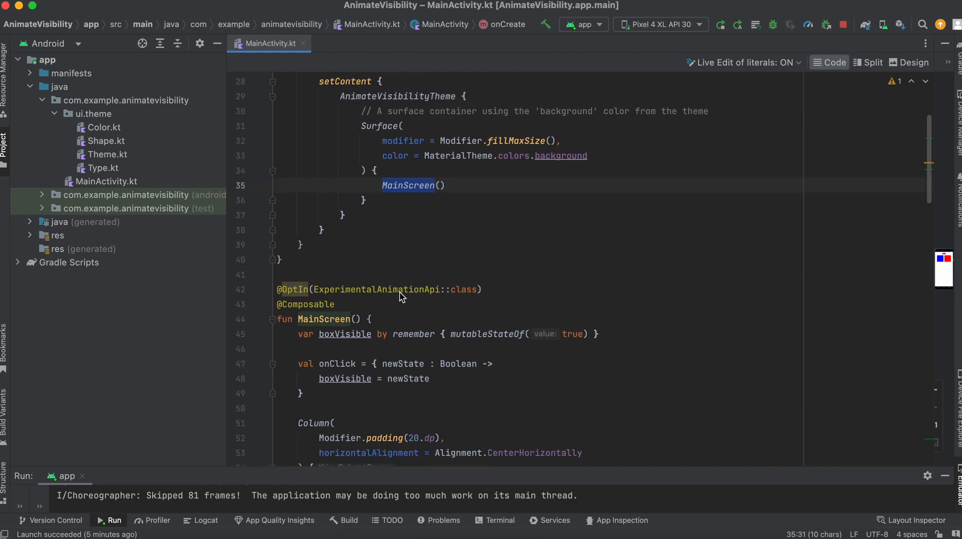
pyautogui.scroll(-3)
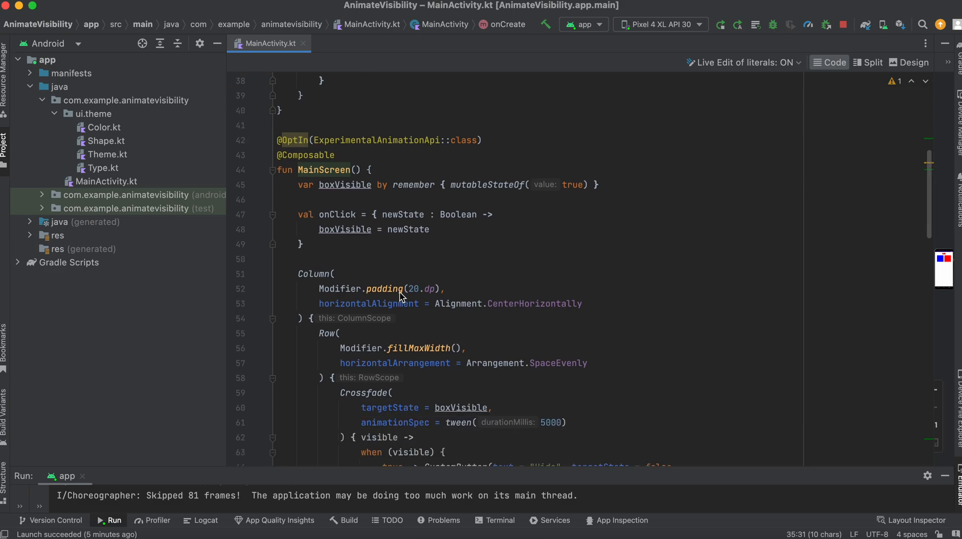
pyautogui.scroll(-3)
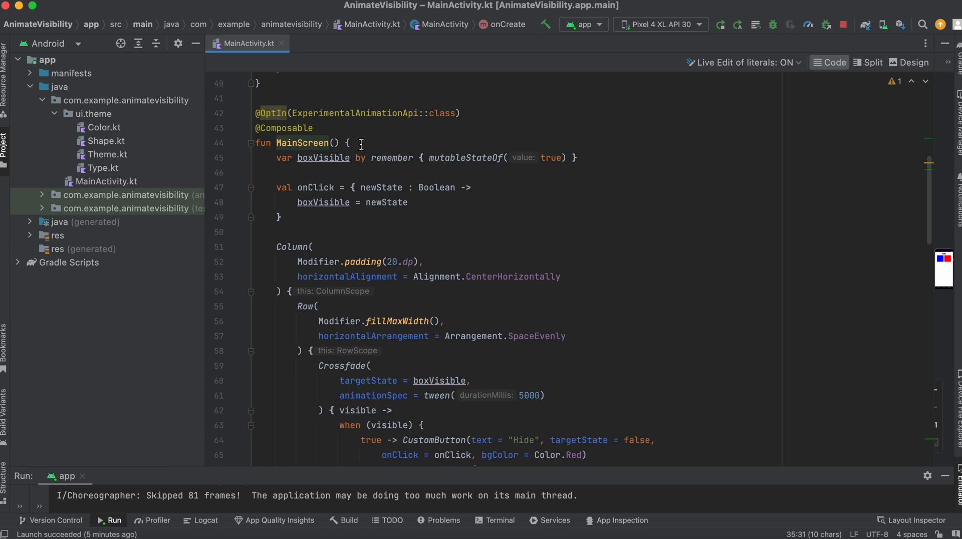
pyautogui.click(275, 158)
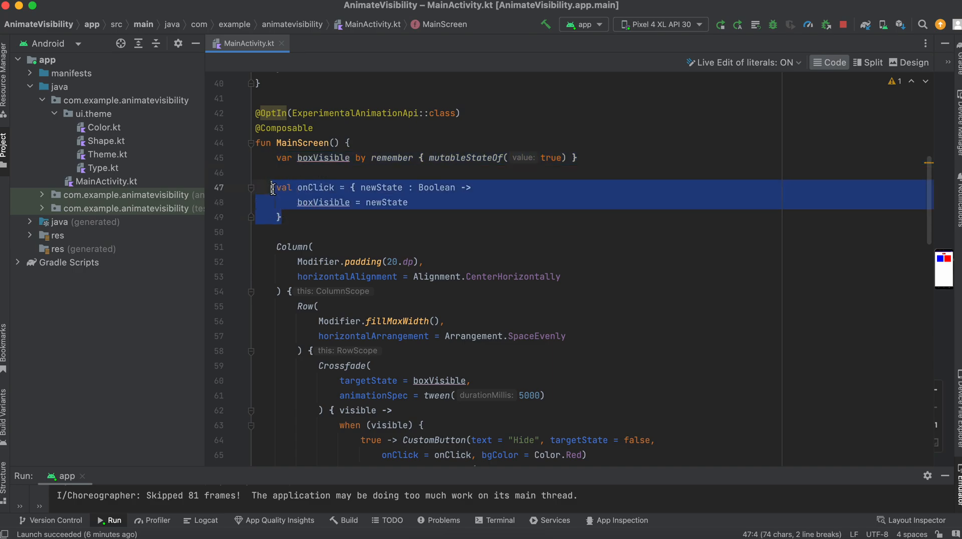
pyautogui.moveTo(273, 187)
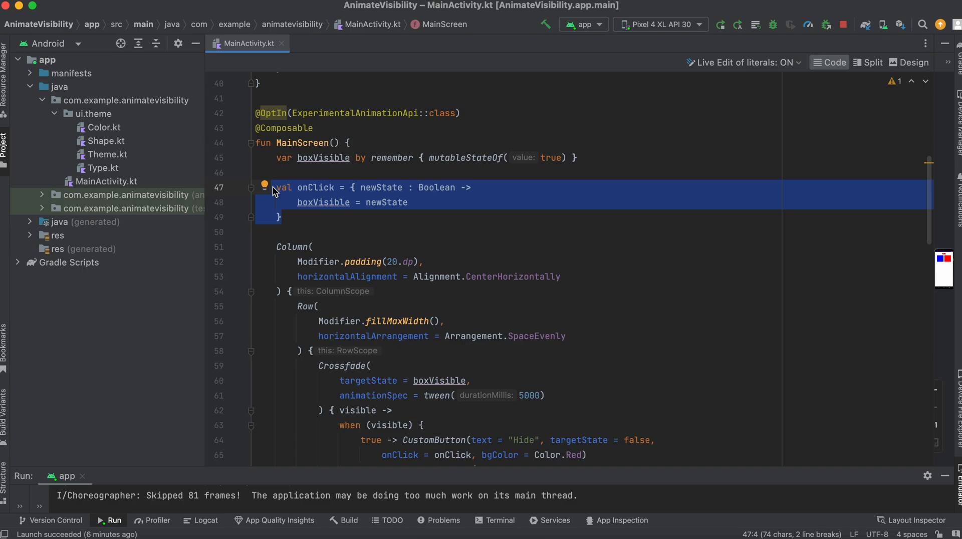
# Select the Show button branch of the when block.
pyautogui.scroll(-3)
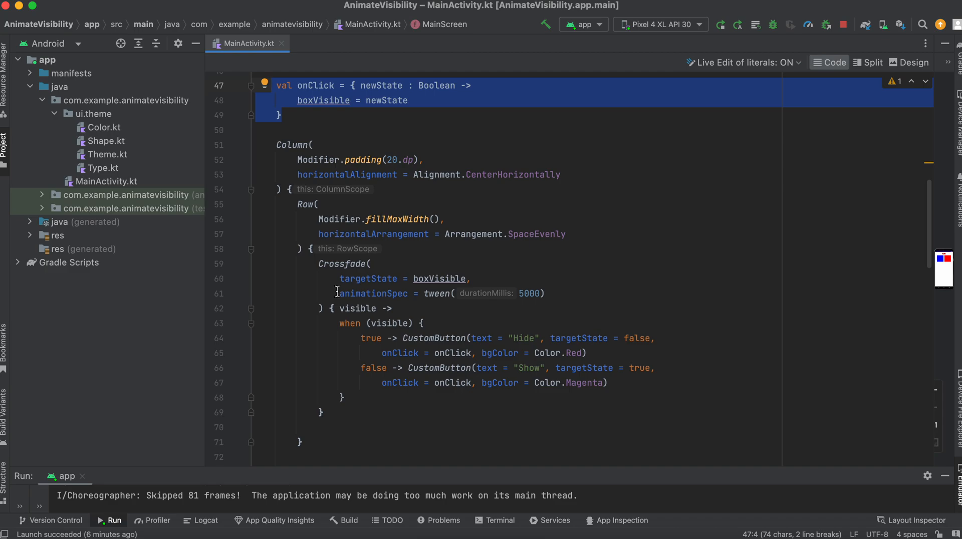
pyautogui.moveTo(363, 342)
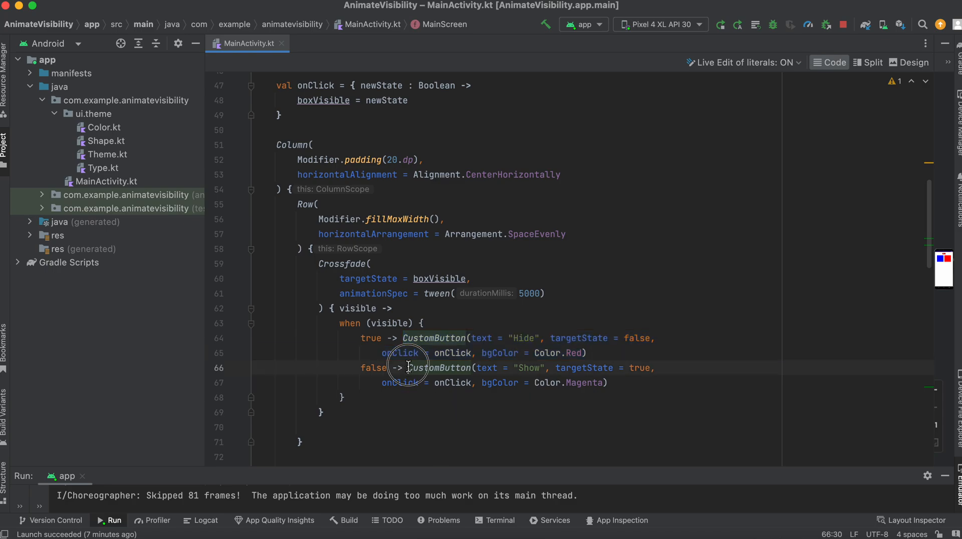
pyautogui.moveTo(382, 367); pyautogui.dragTo(609, 383)
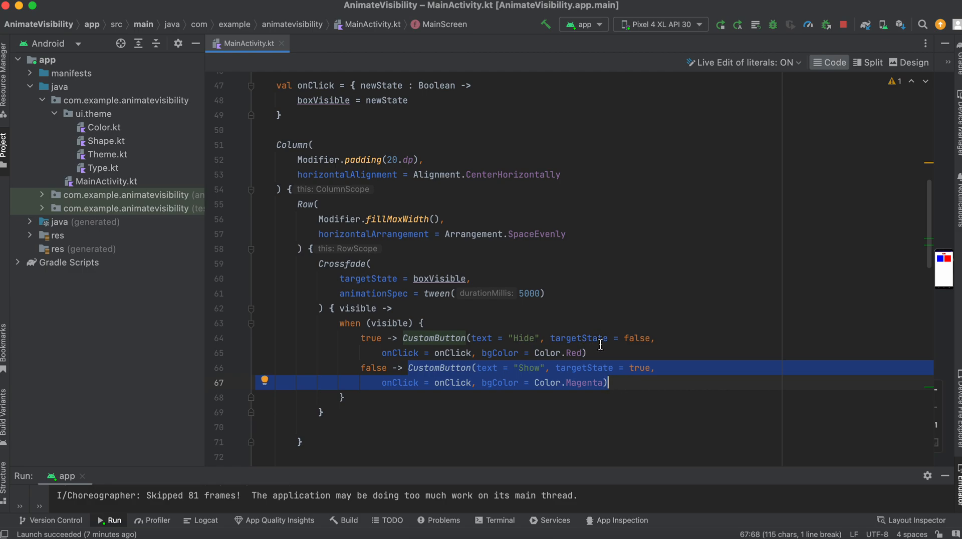
pyautogui.click(375, 338)
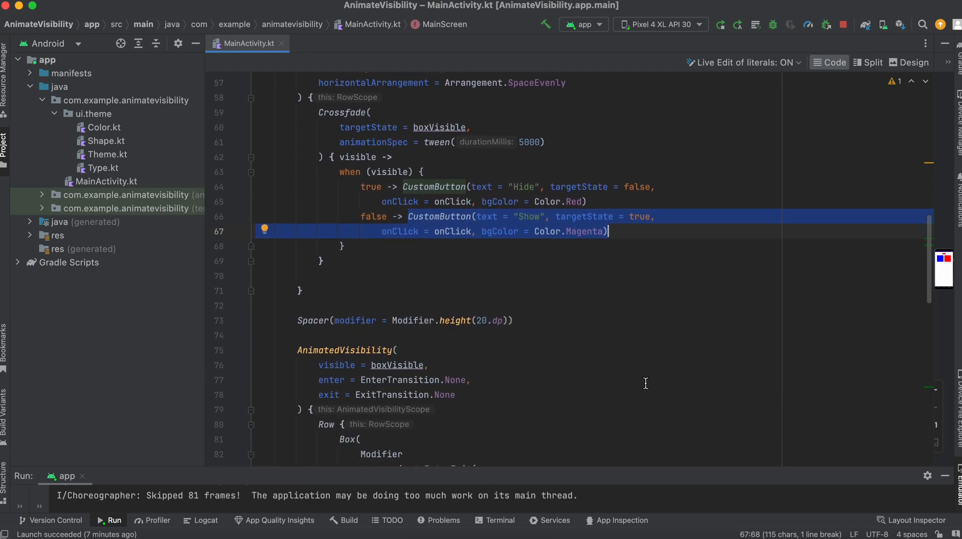
pyautogui.scroll(-3)
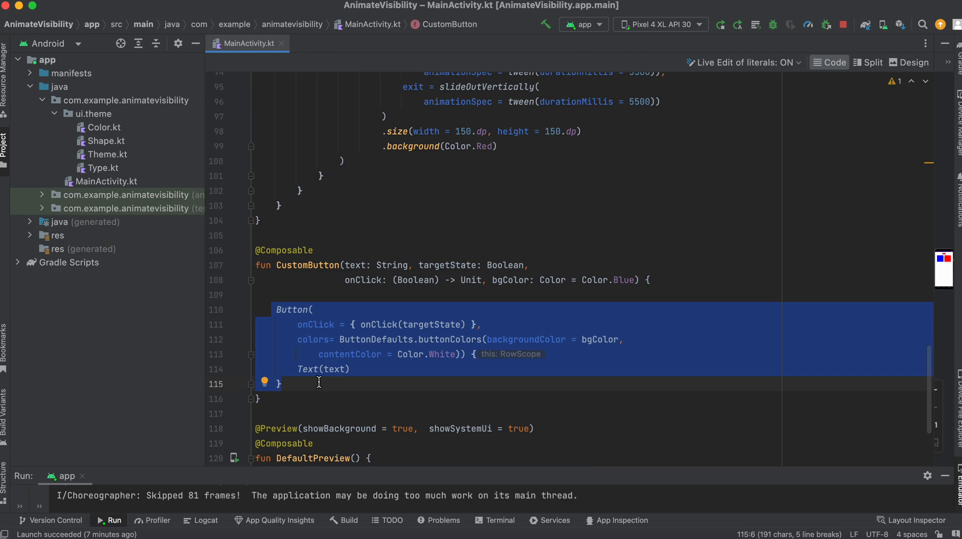
pyautogui.moveTo(358, 339)
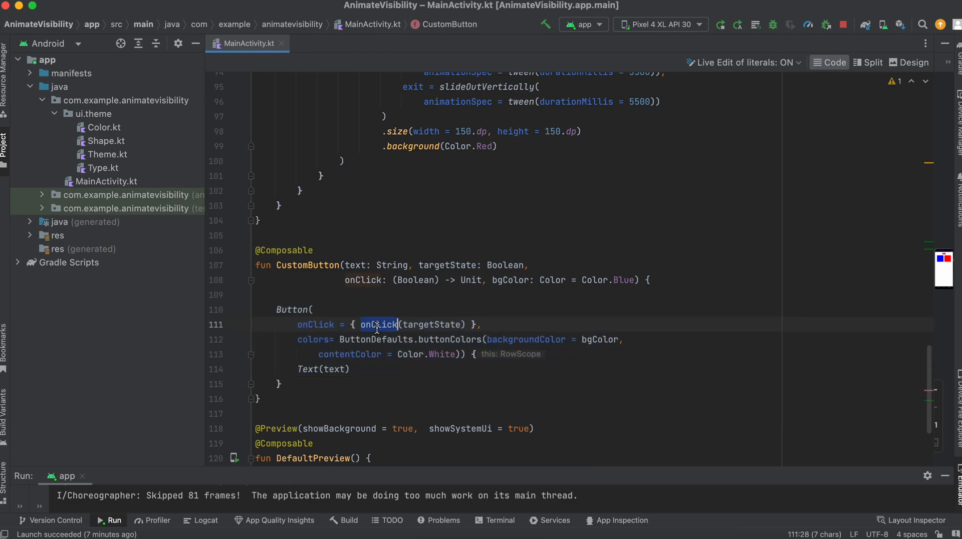
# Select the AnimatedVisibility call in MainScreen.
pyautogui.scroll(3)
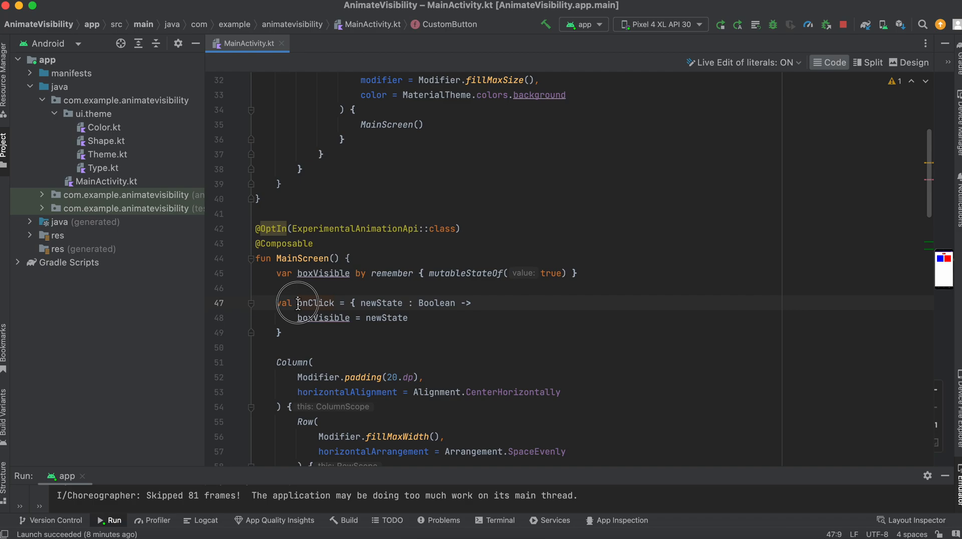
pyautogui.scroll(-3)
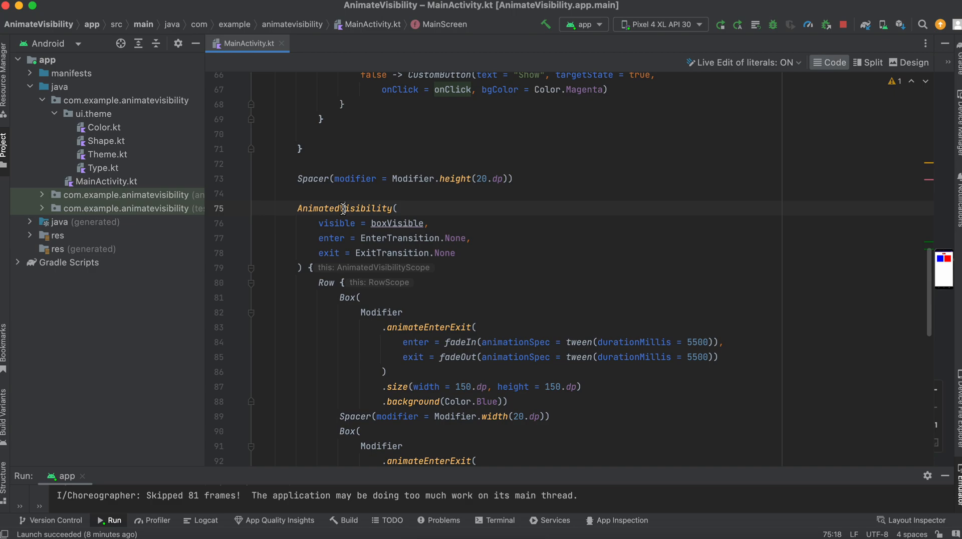
pyautogui.doubleClick(345, 208)
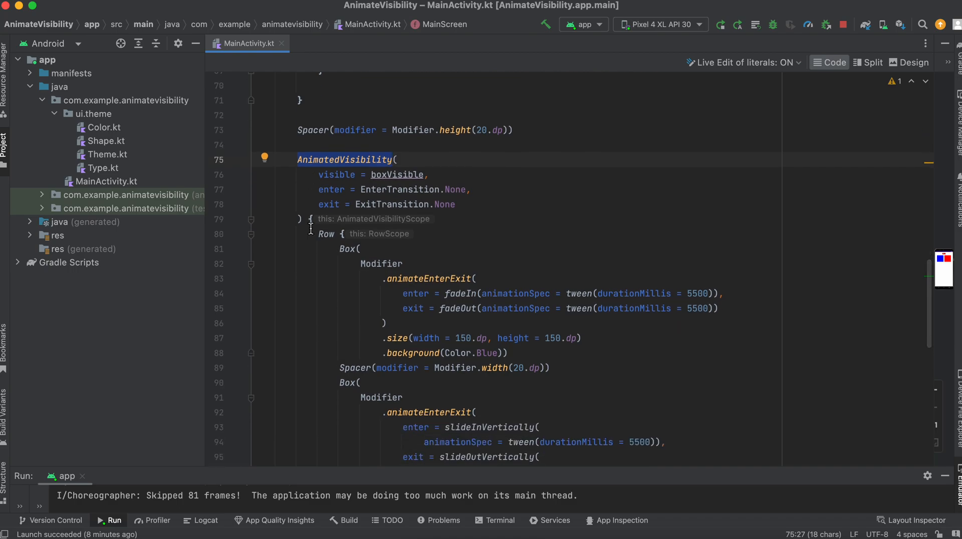
pyautogui.scroll(-3)
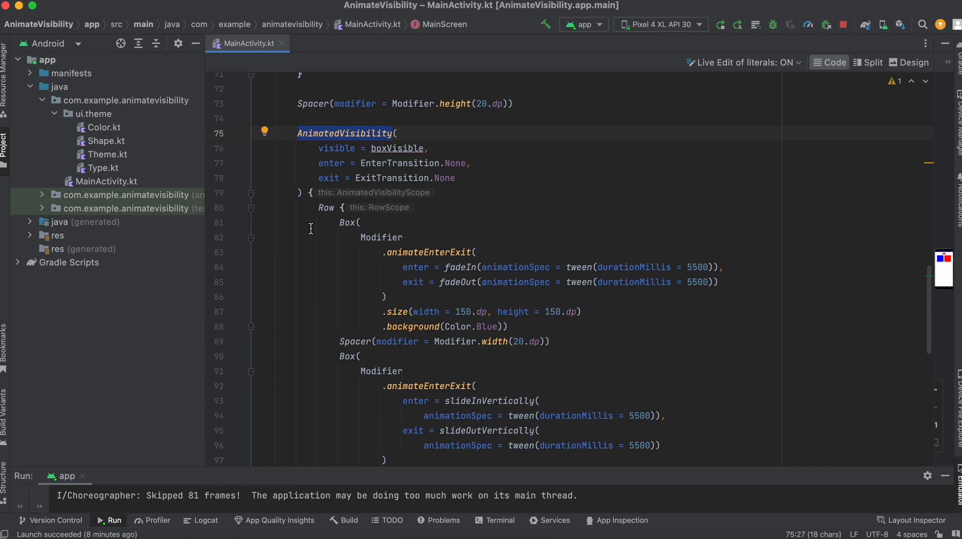
pyautogui.click(393, 133)
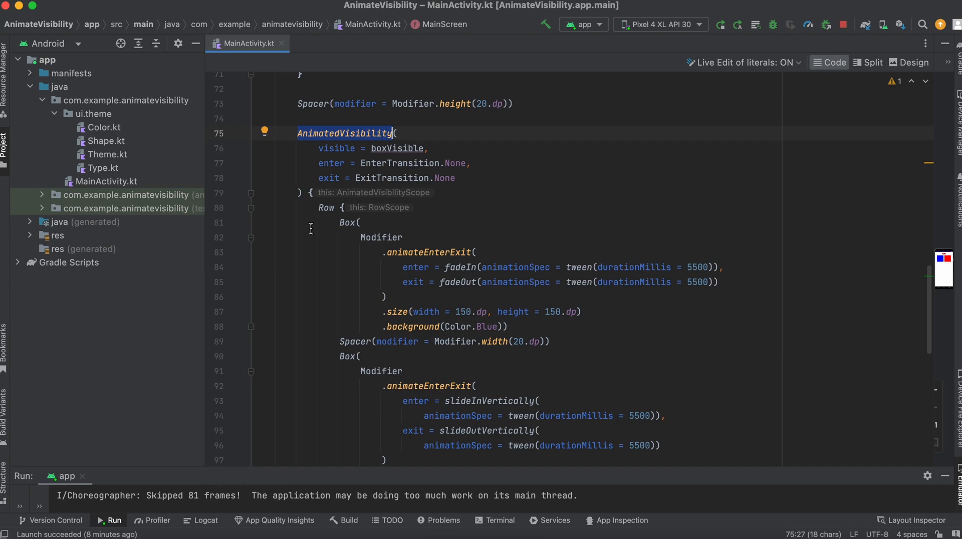
# Highlight the Row of boxes, the blue box's fade animations and its background colour.
pyautogui.moveTo(313, 207); pyautogui.dragTo(433, 446)
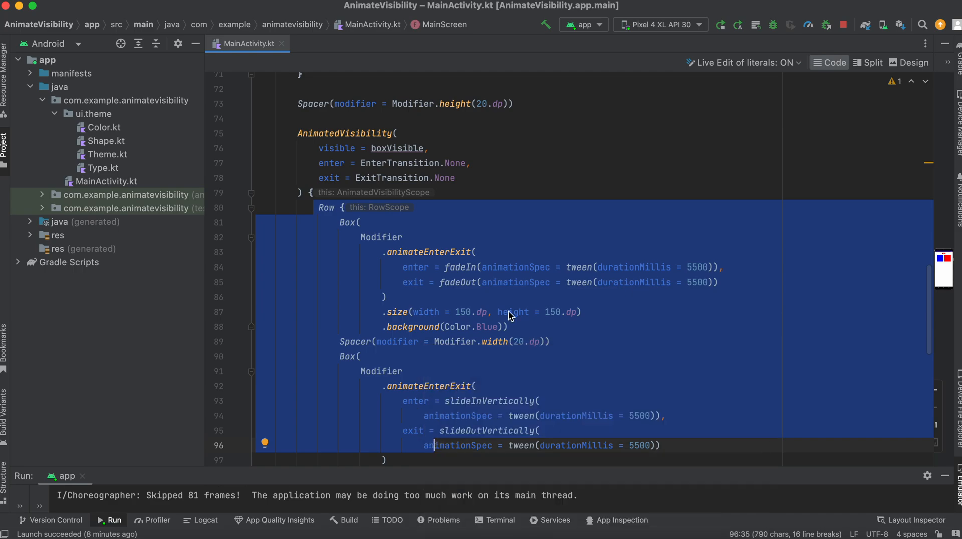
pyautogui.moveTo(342, 233)
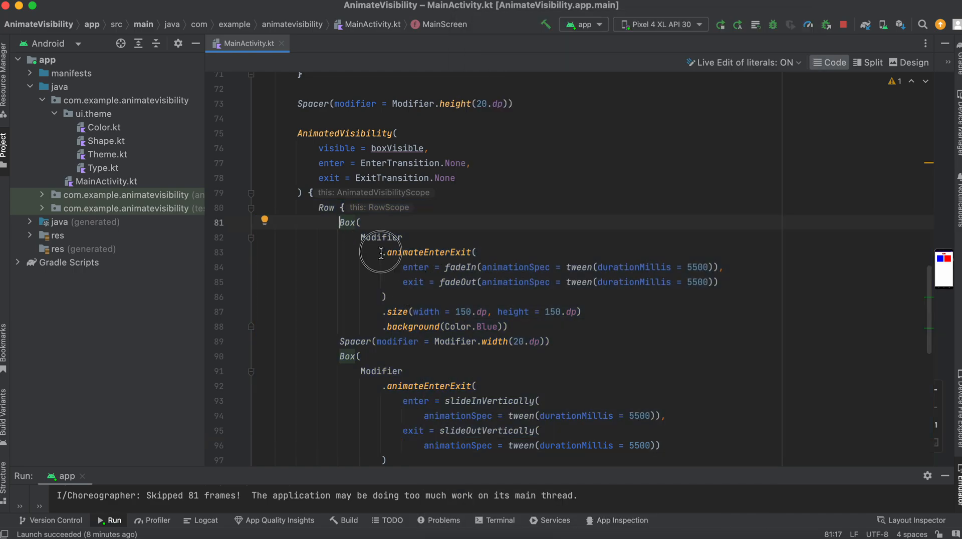
pyautogui.moveTo(381, 252); pyautogui.dragTo(415, 297)
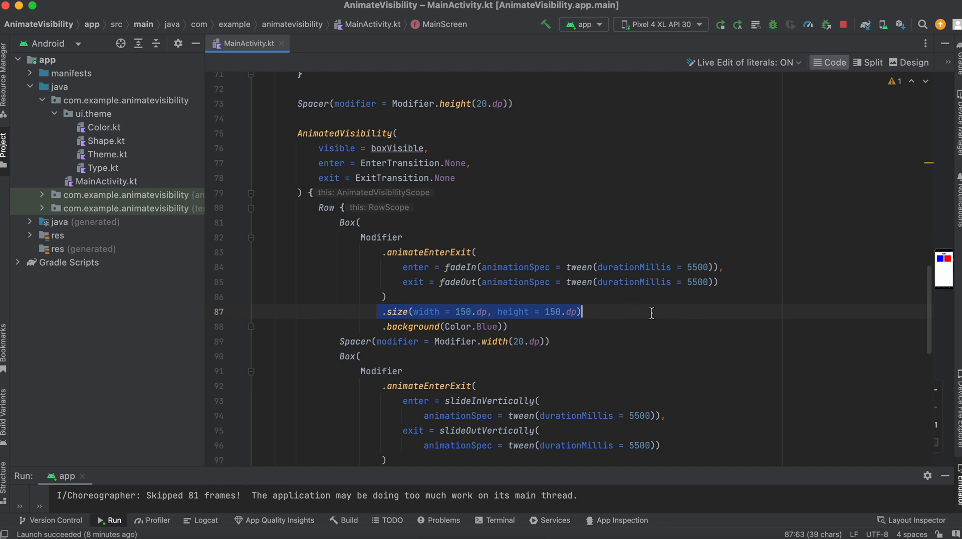
pyautogui.click(510, 326)
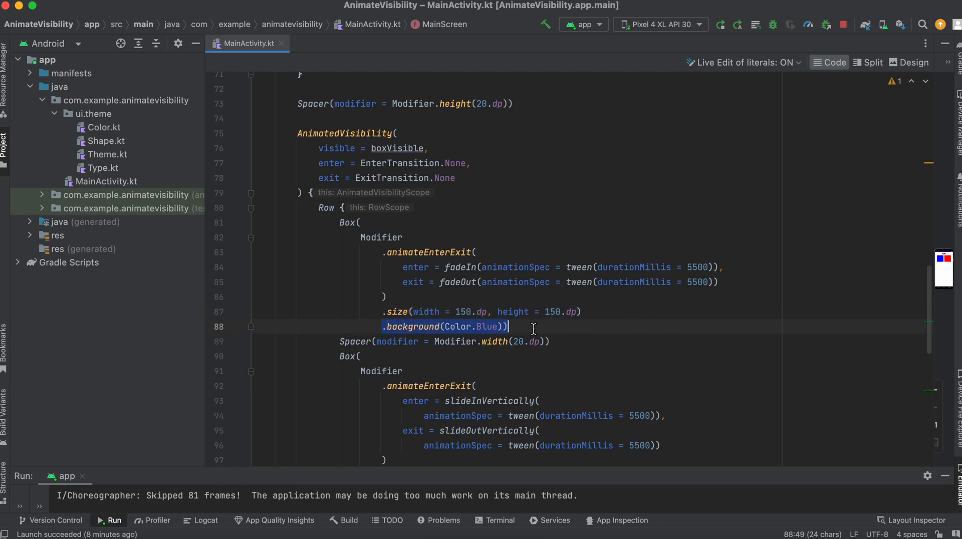
pyautogui.scroll(-3)
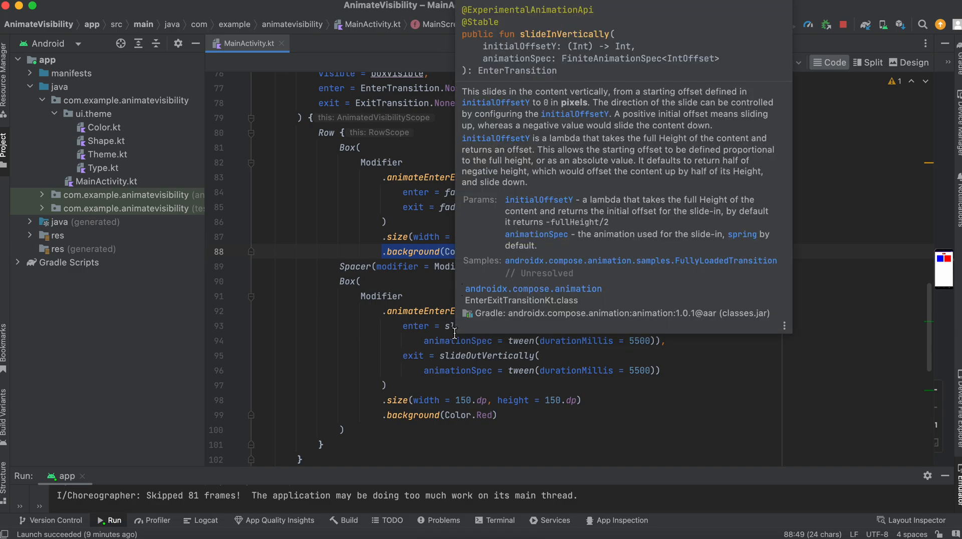
# Dismiss the slideInVertically documentation and scroll down to the CustomButton composable.
pyautogui.click(361, 370)
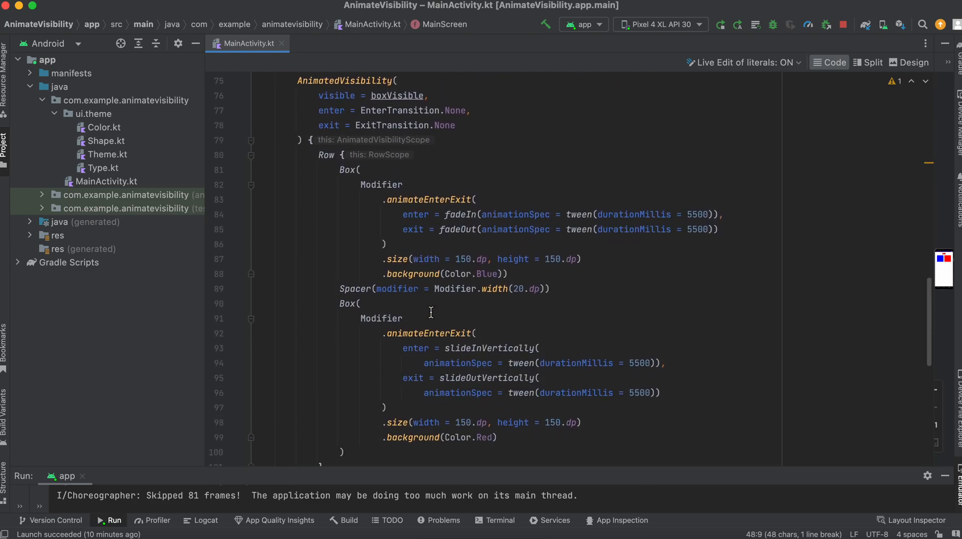
pyautogui.scroll(-3)
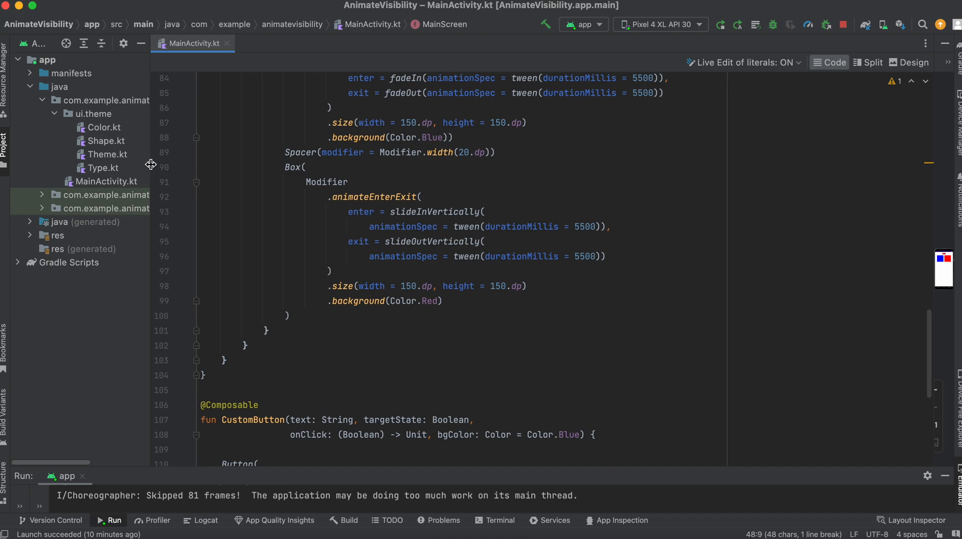
pyautogui.moveTo(940, 129)
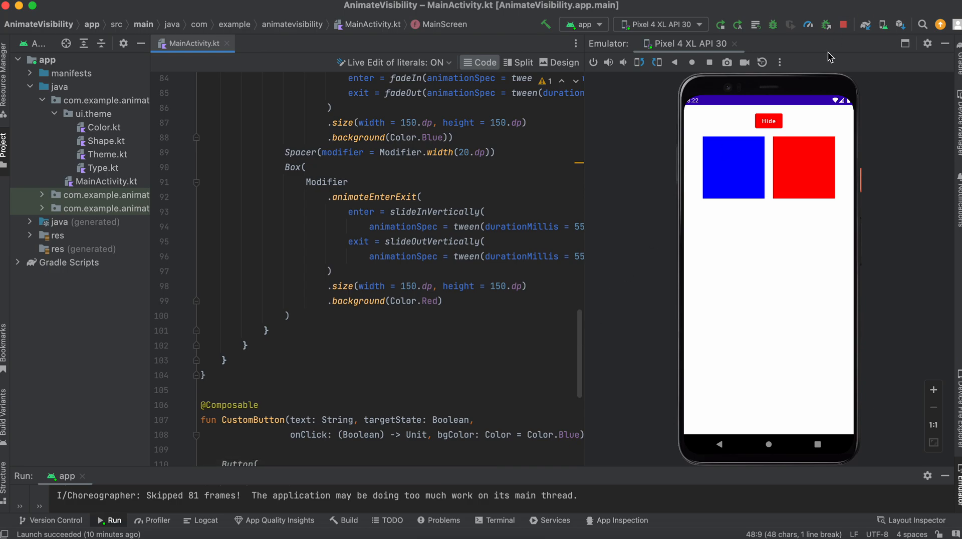
pyautogui.moveTo(770, 224)
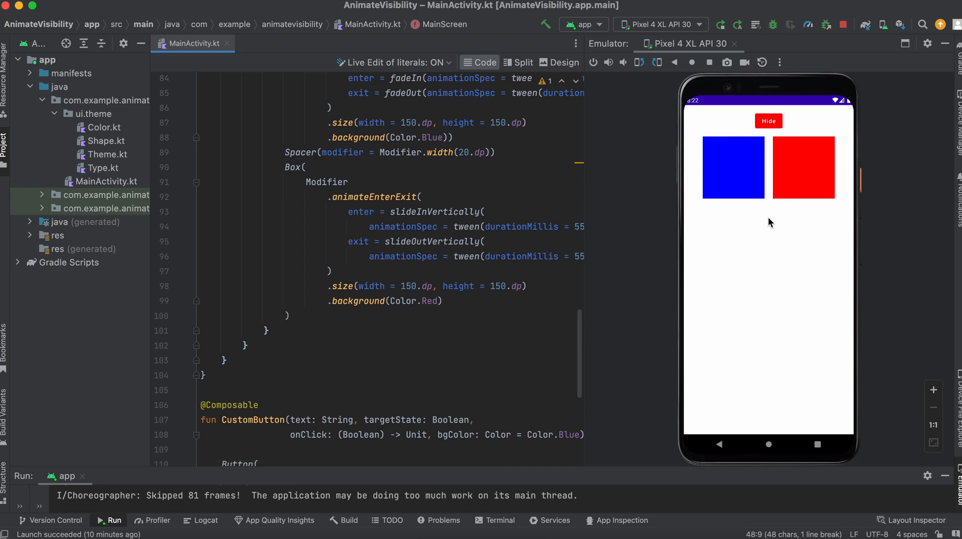
pyautogui.moveTo(787, 202)
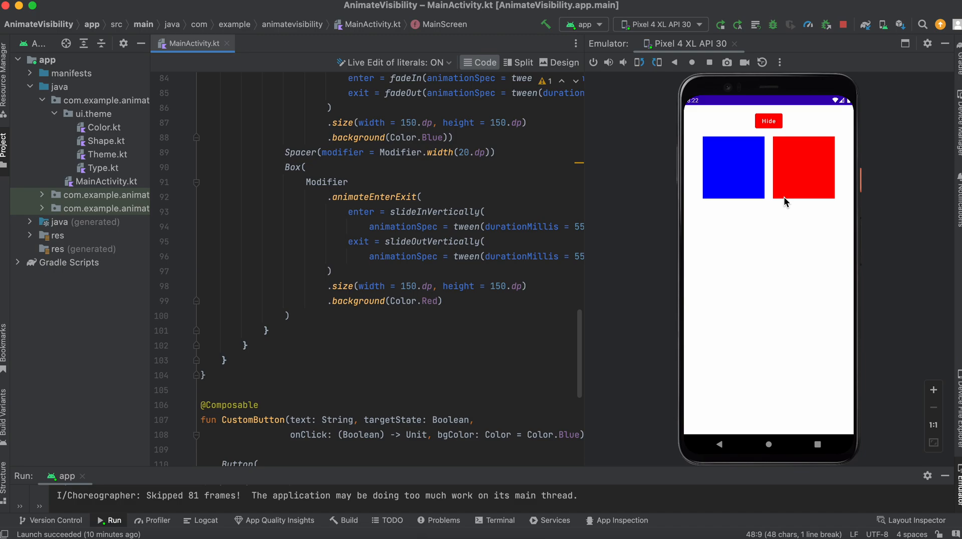
pyautogui.moveTo(768, 121)
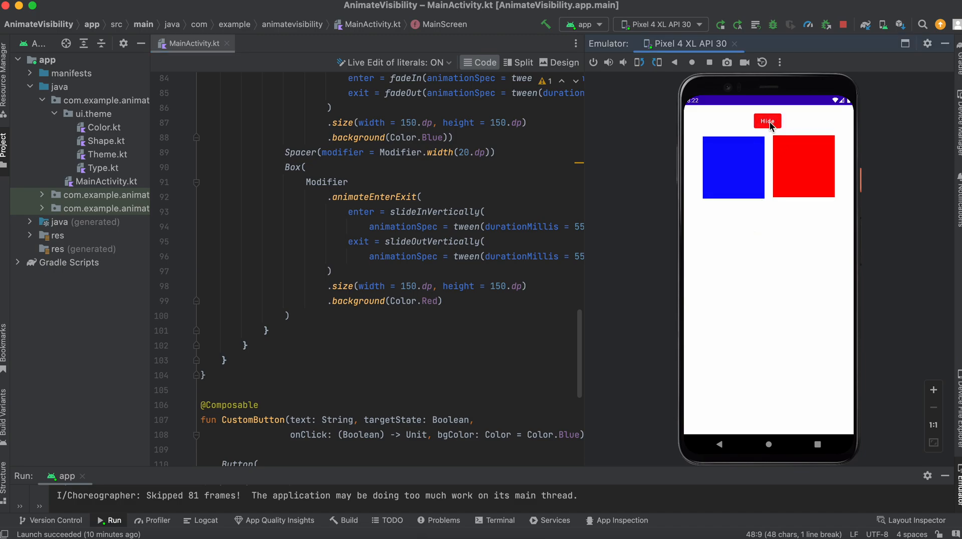
# Hide the blue and red boxes in the emulator app, then show them again.
pyautogui.click(767, 121)
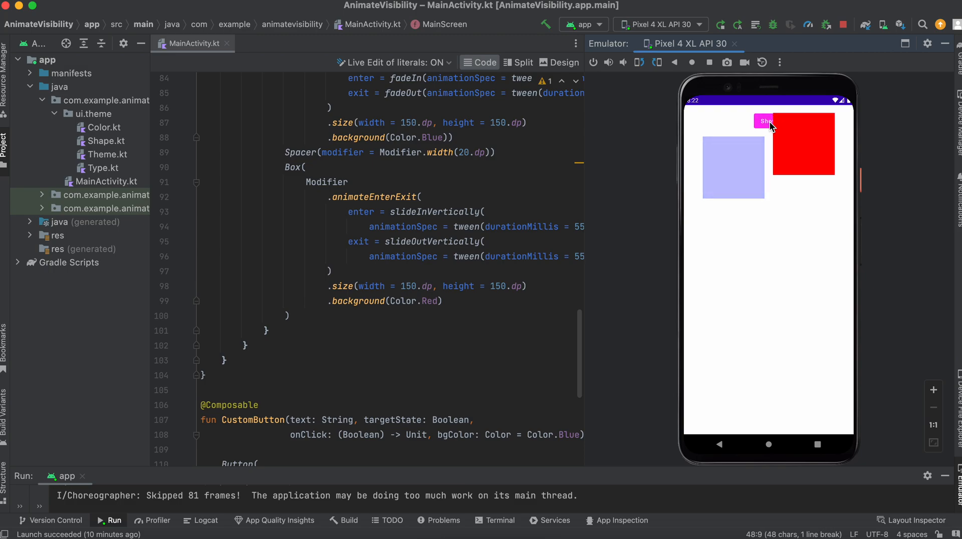
pyautogui.click(765, 120)
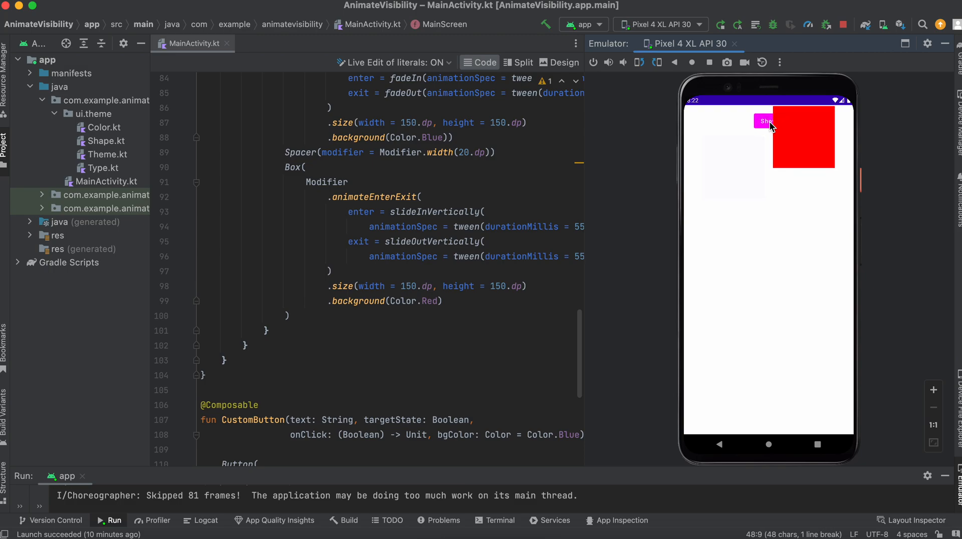
pyautogui.click(767, 120)
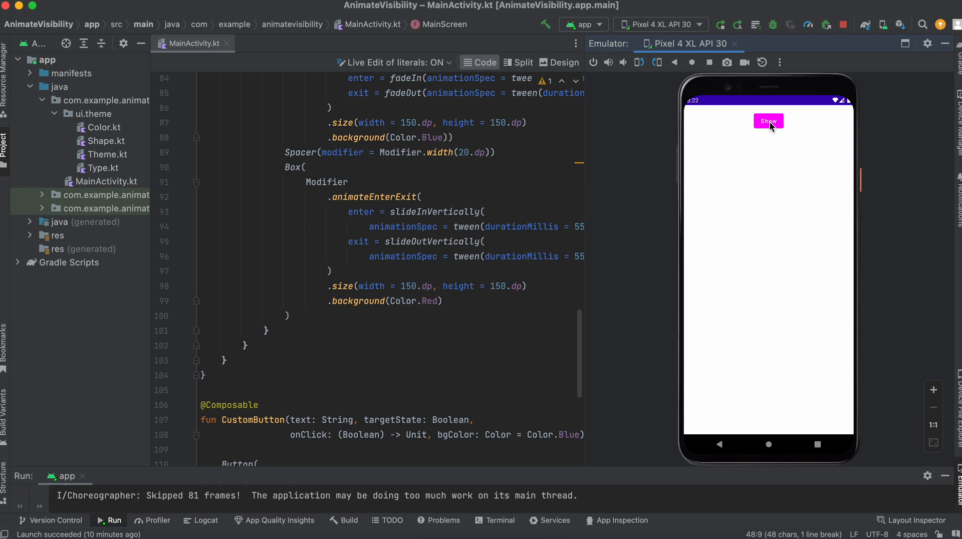
pyautogui.click(768, 120)
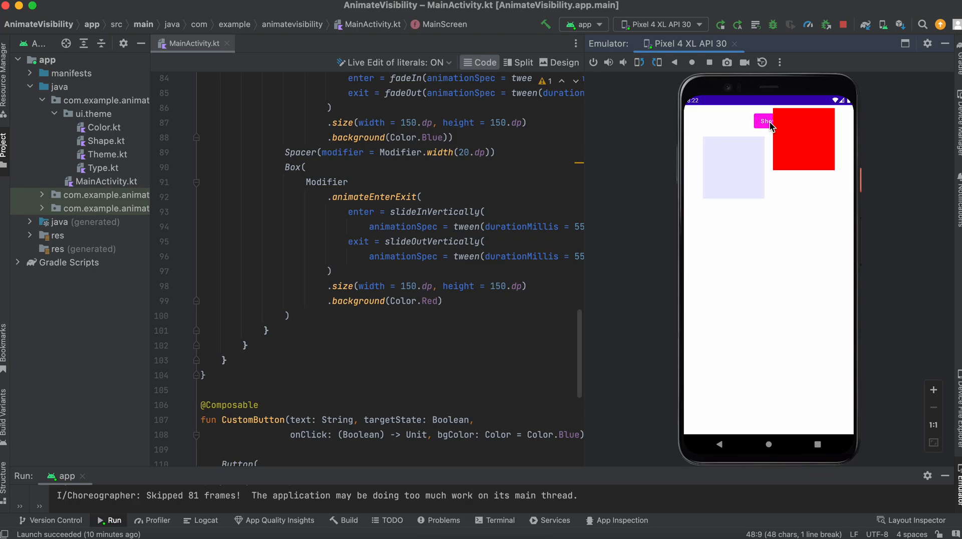
pyautogui.click(766, 121)
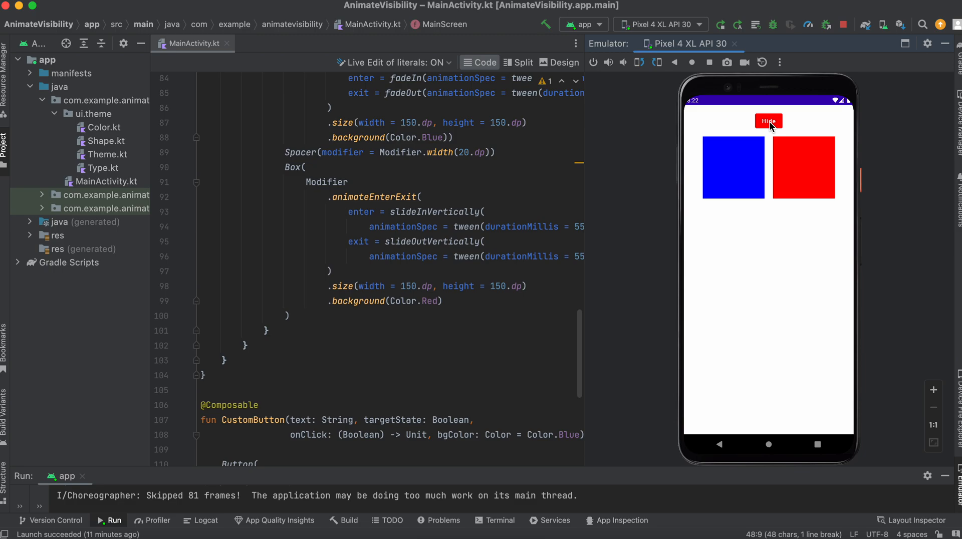
pyautogui.moveTo(501, 351)
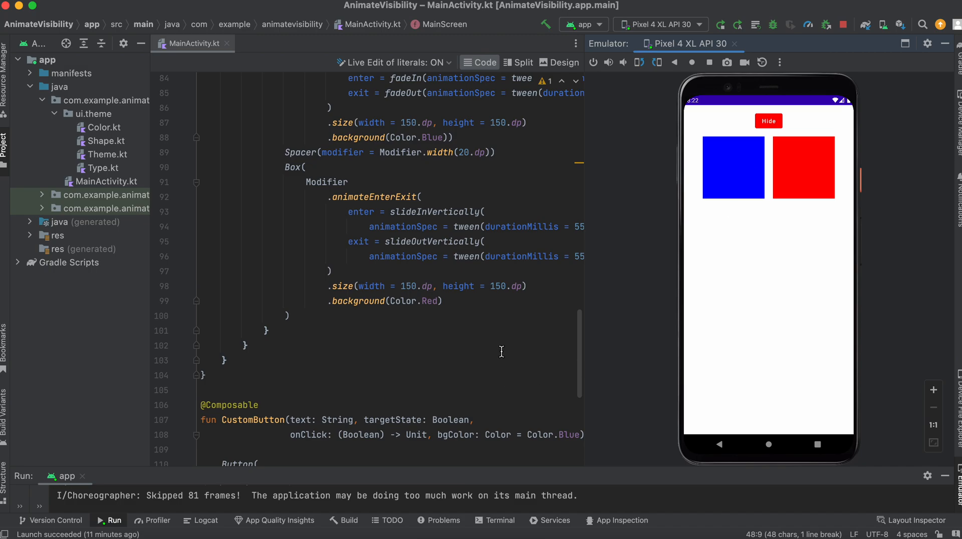
pyautogui.doubleClick(434, 212)
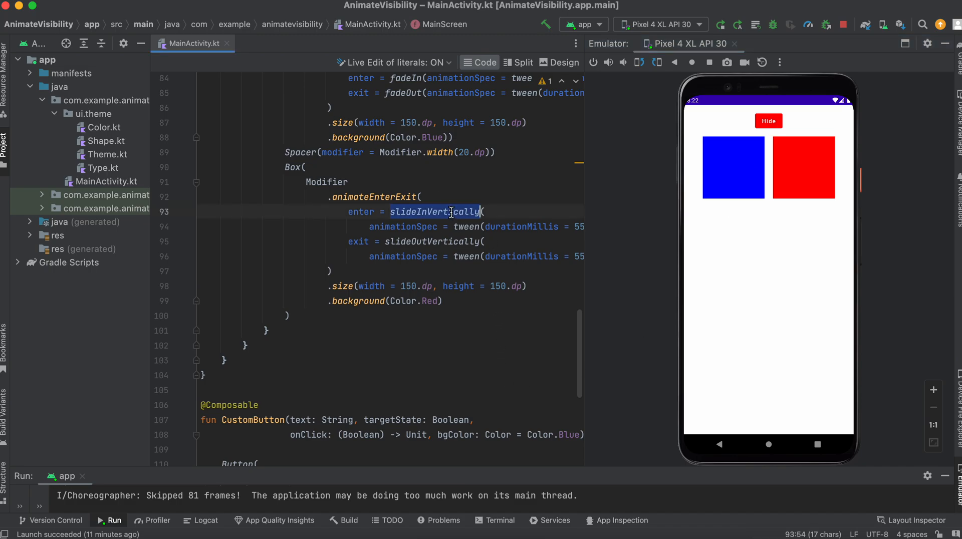
pyautogui.click(451, 212)
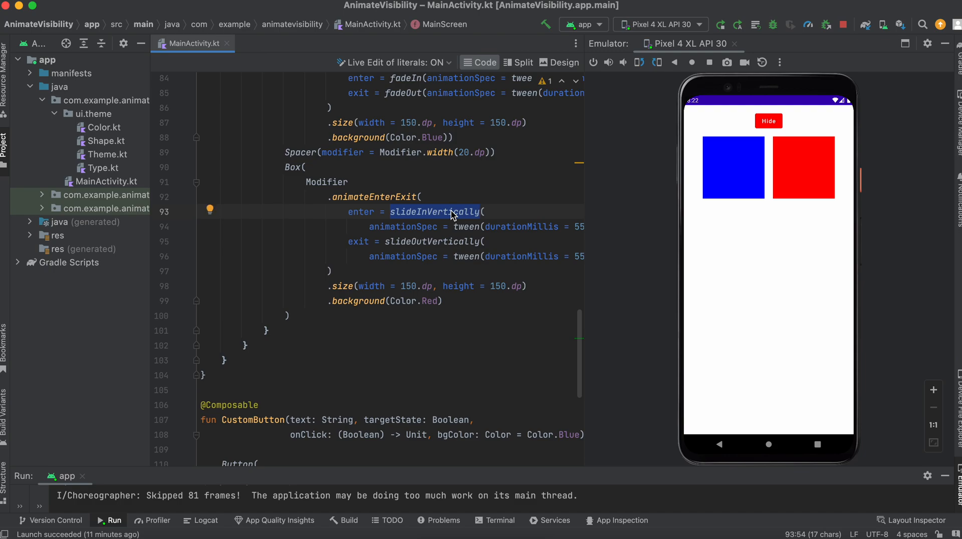